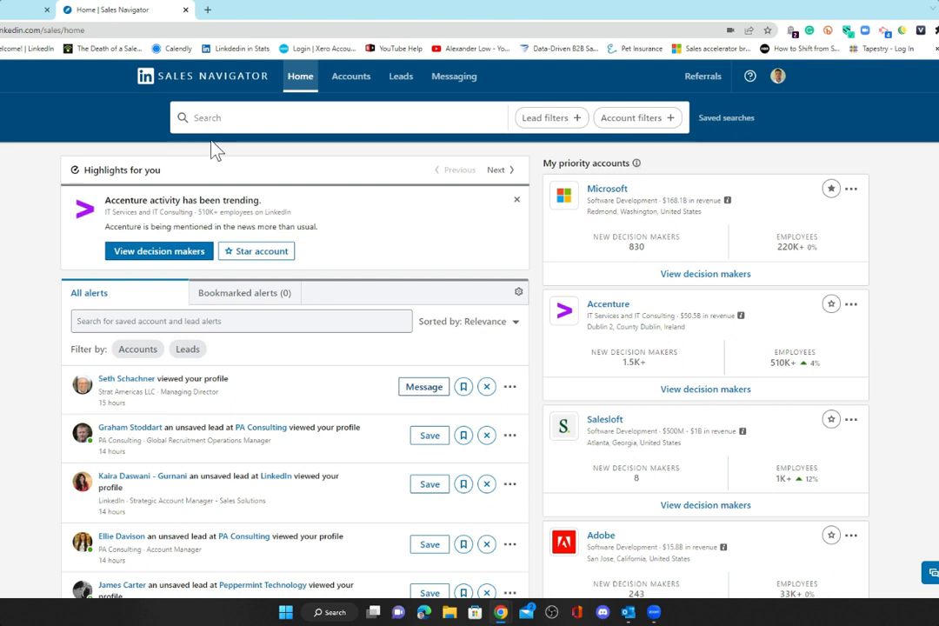
# Step: Show recent searches, recently viewed accounts and saved searches from the search box
pyautogui.click(339, 118)
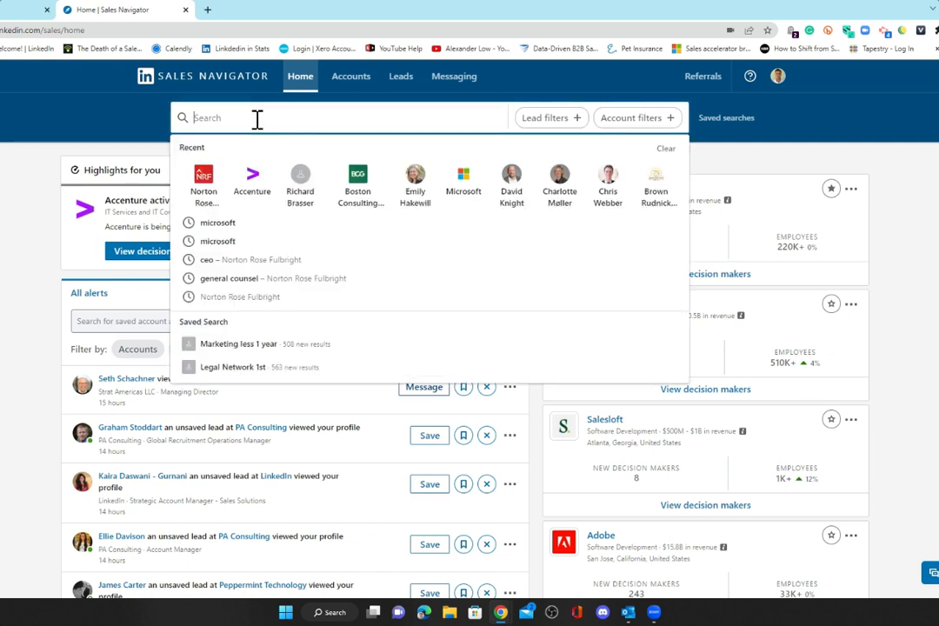
pyautogui.moveTo(463, 174)
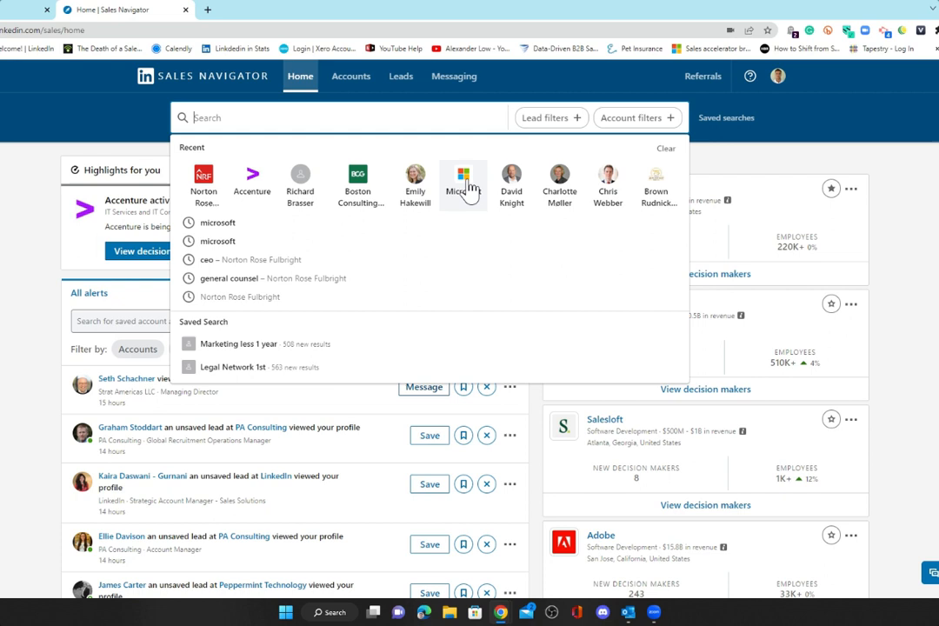
# Step: Rerun the recent Microsoft lead search and start adding another filter to it
pyautogui.click(463, 177)
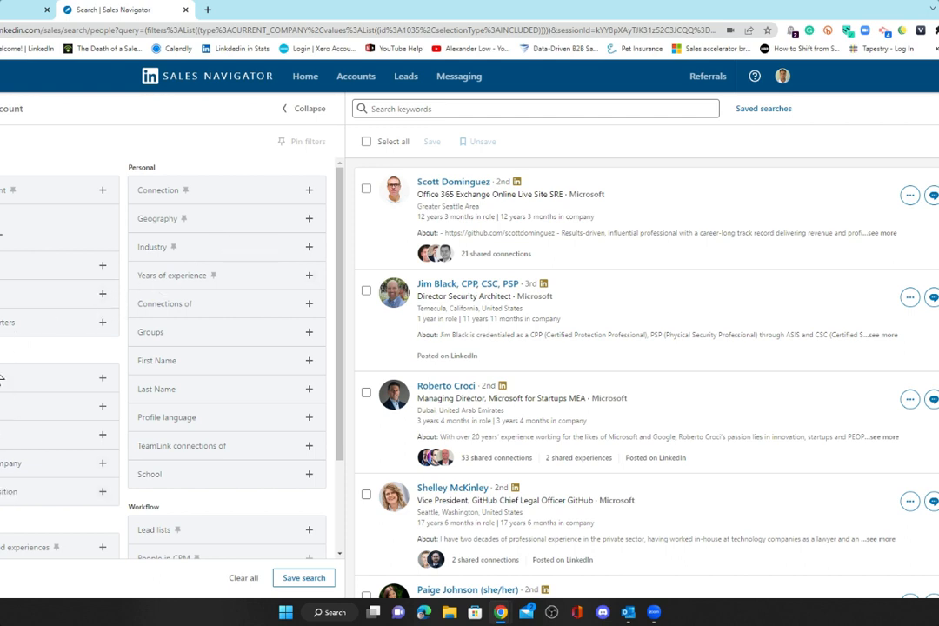
pyautogui.moveTo(104, 386)
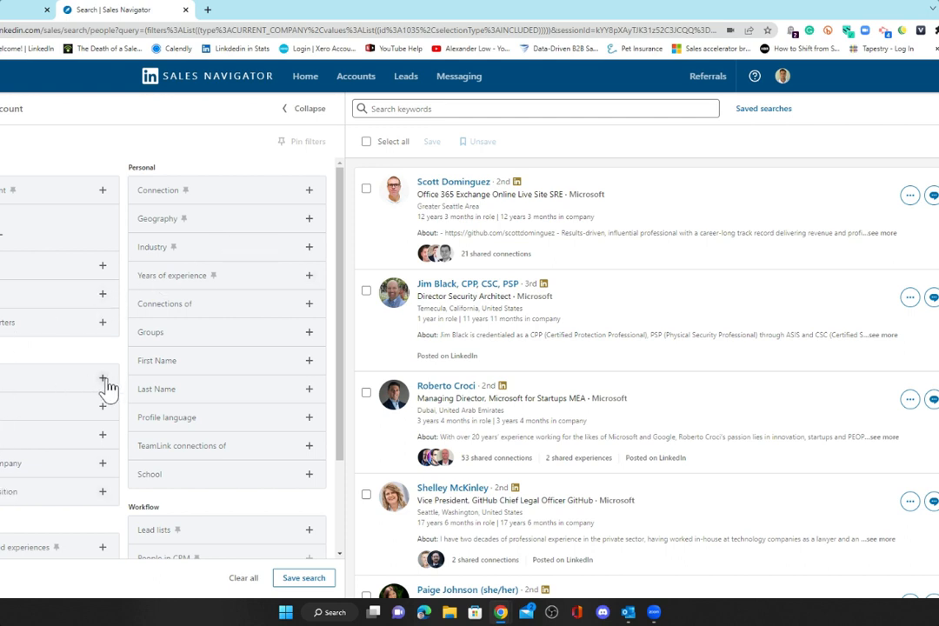
pyautogui.click(102, 386)
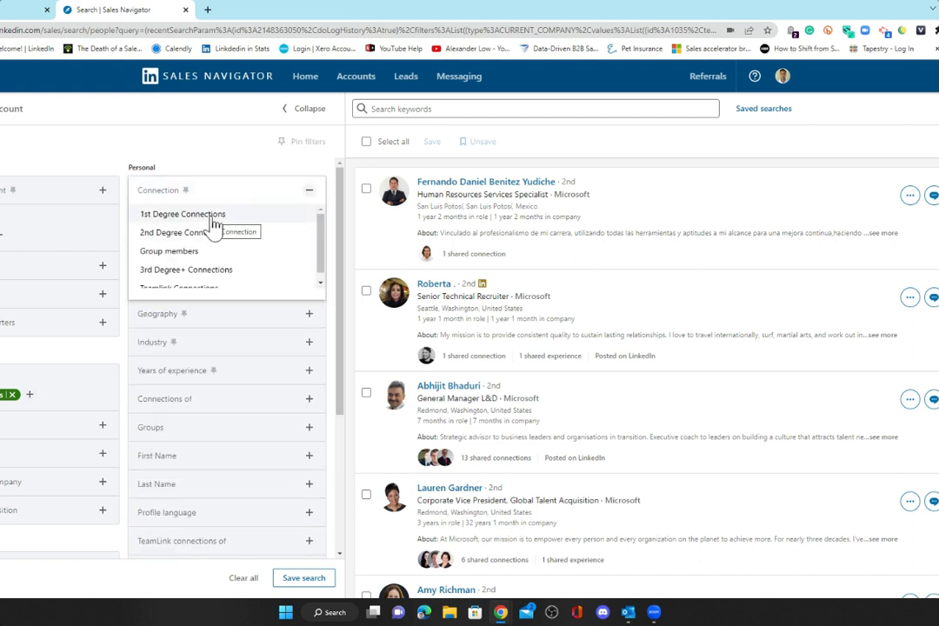
pyautogui.click(181, 212)
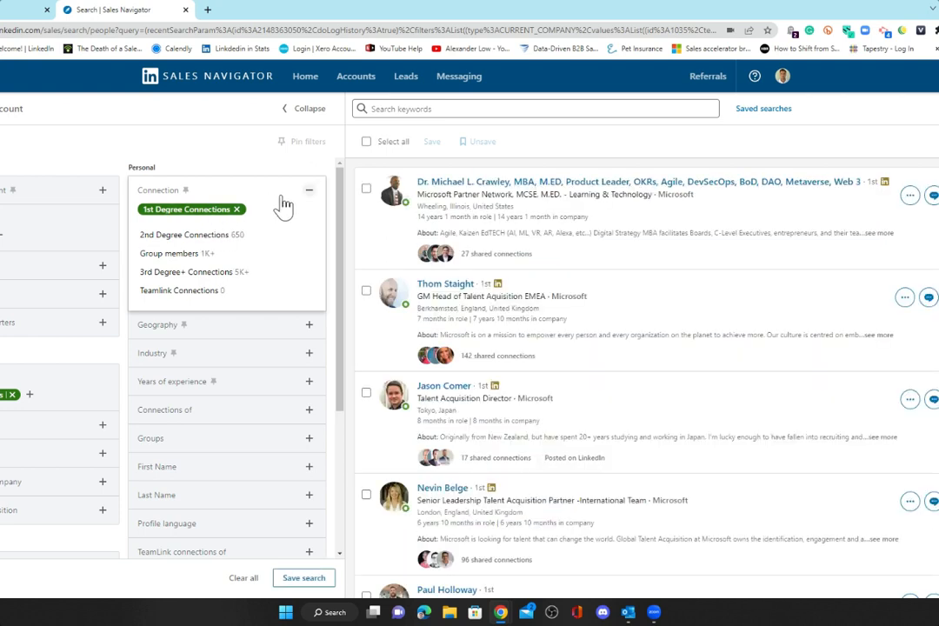
pyautogui.click(309, 189)
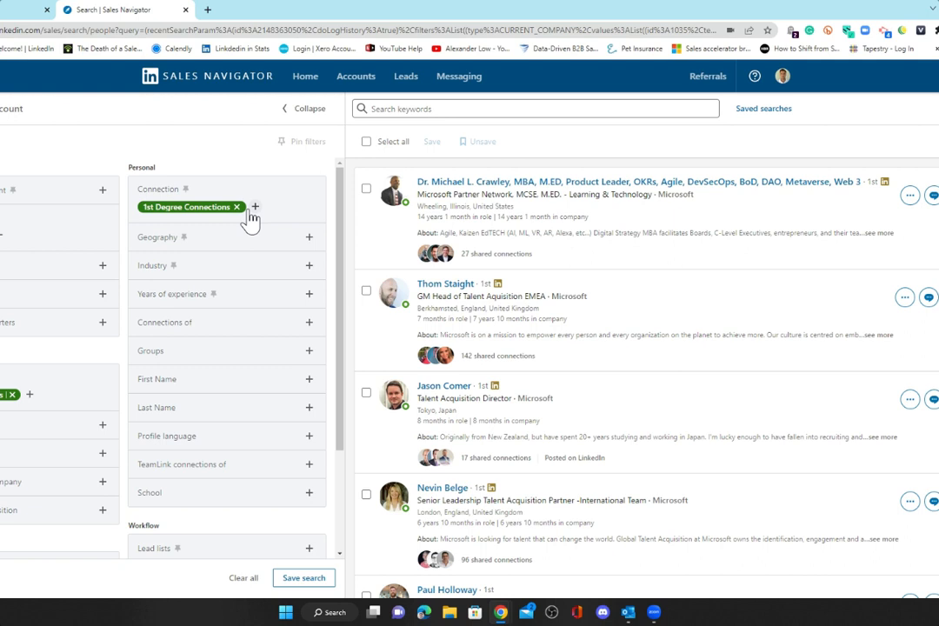
pyautogui.click(237, 207)
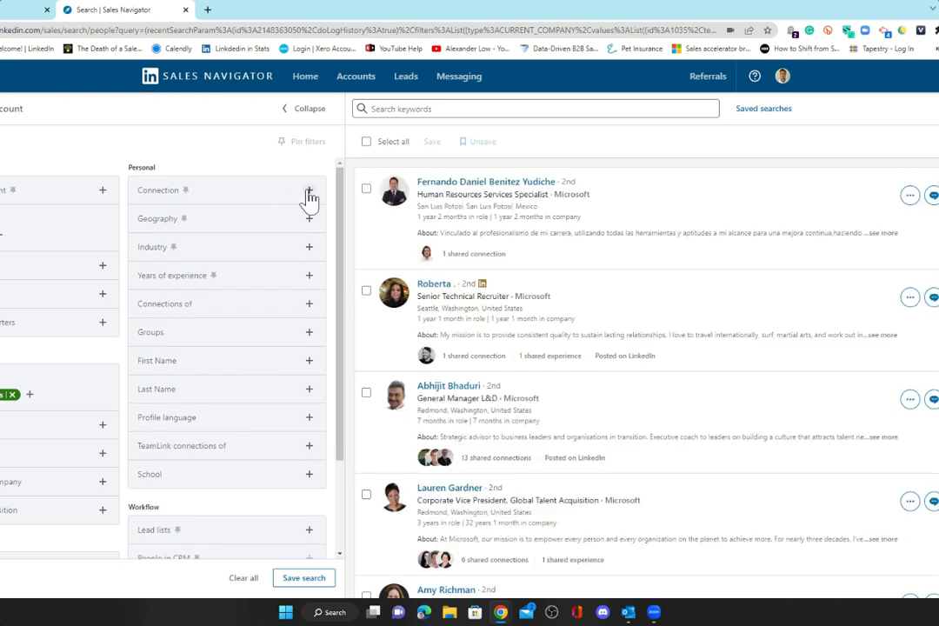
pyautogui.click(310, 190)
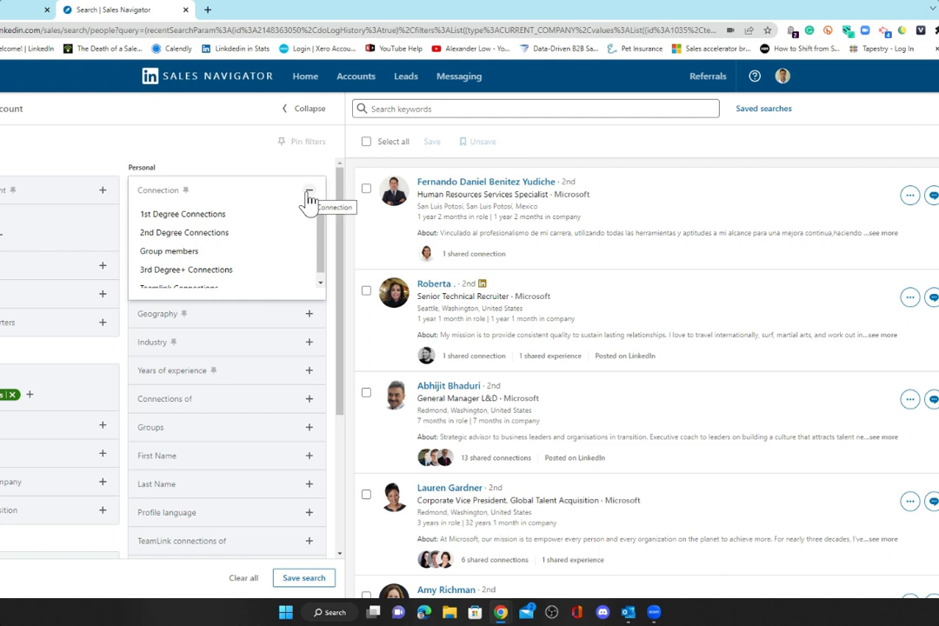
pyautogui.moveTo(605, 304)
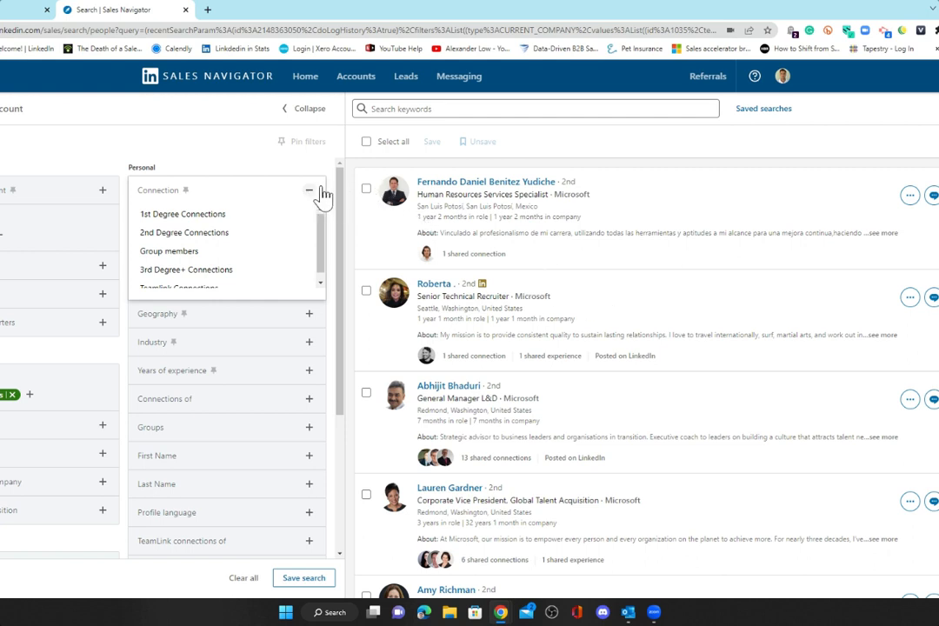
pyautogui.click(309, 190)
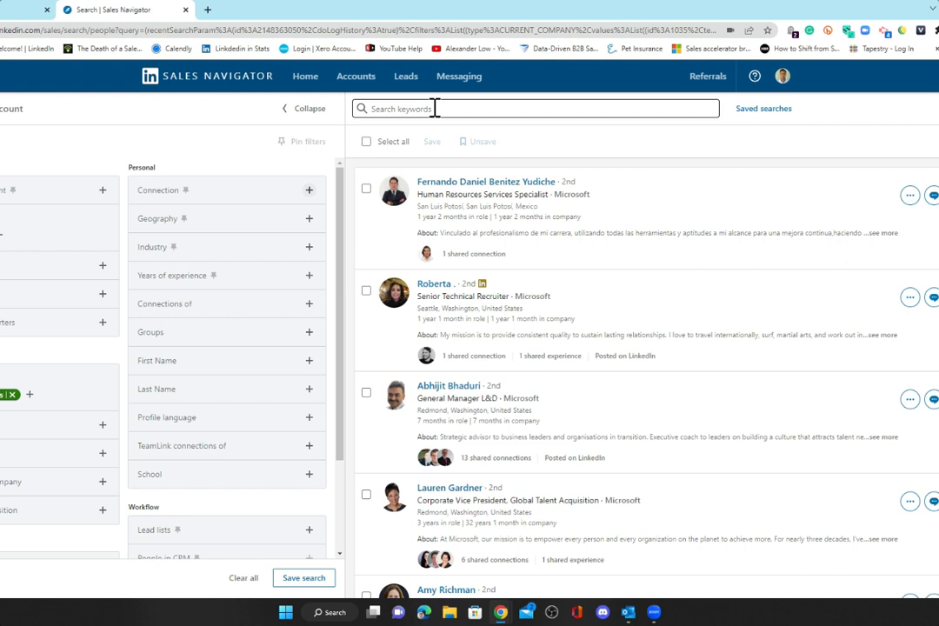
# Step: Search the Microsoft lead results for the keyword 'innovation'
pyautogui.click(534, 108)
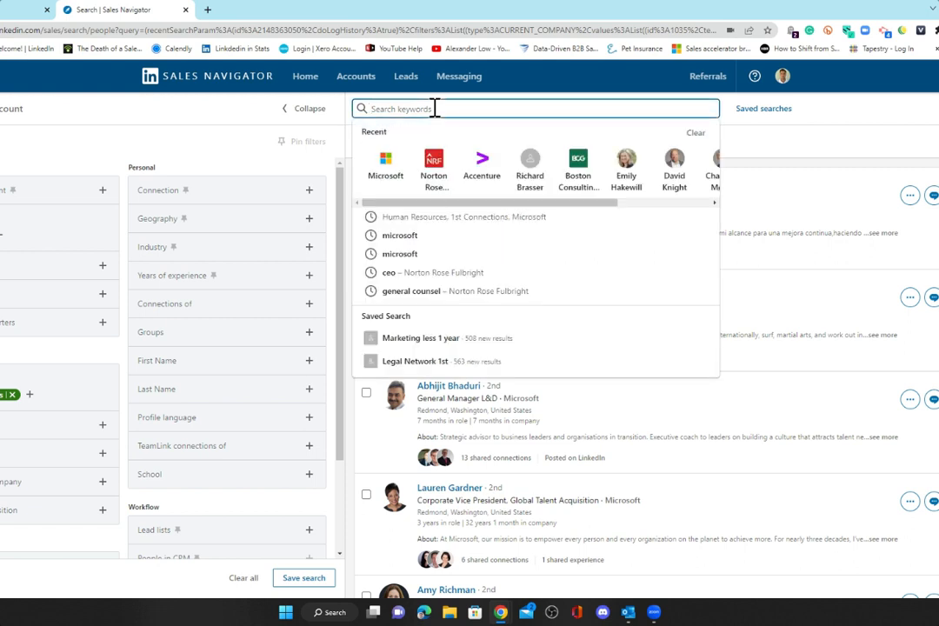
pyautogui.write('innovation')
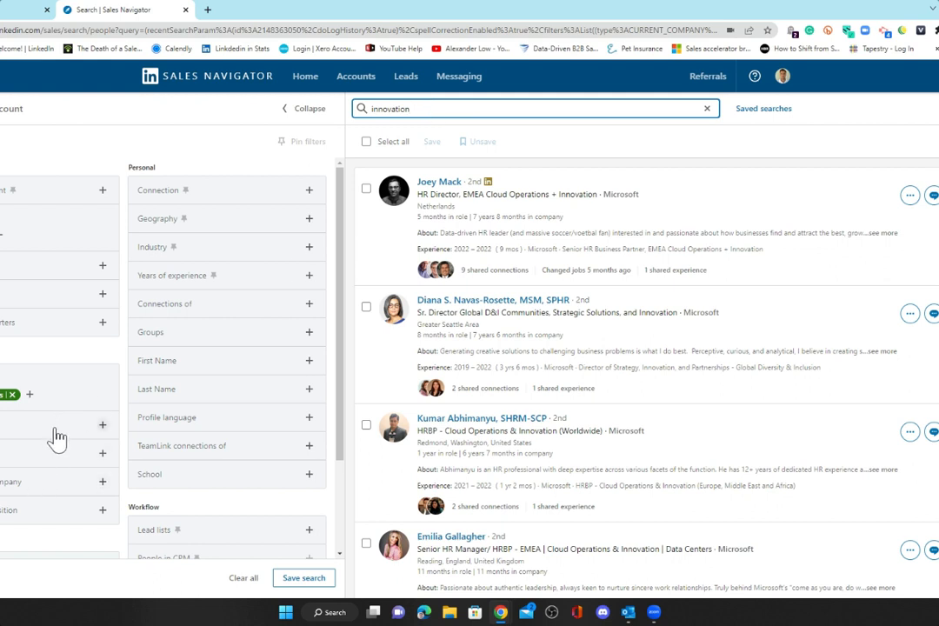
# Step: Include Greater Seattle Area in the Geography filter and review the Seattle-based leads
pyautogui.click(310, 219)
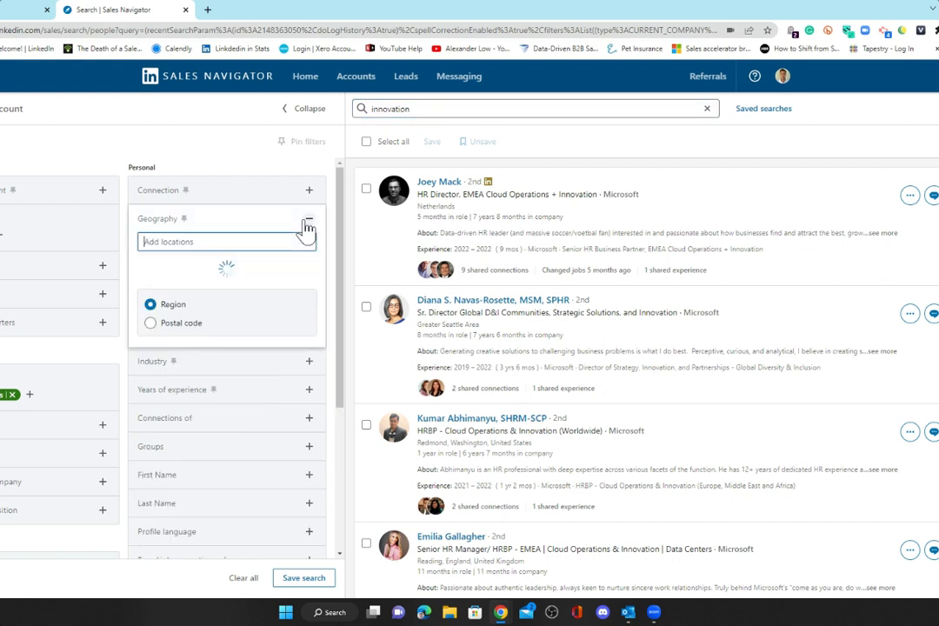
pyautogui.click(226, 242)
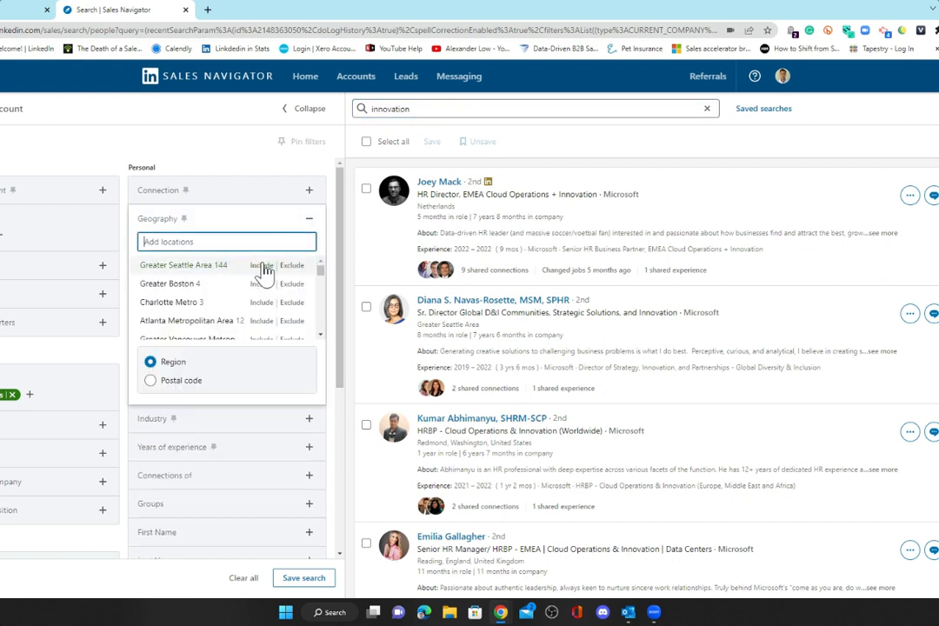
pyautogui.click(261, 264)
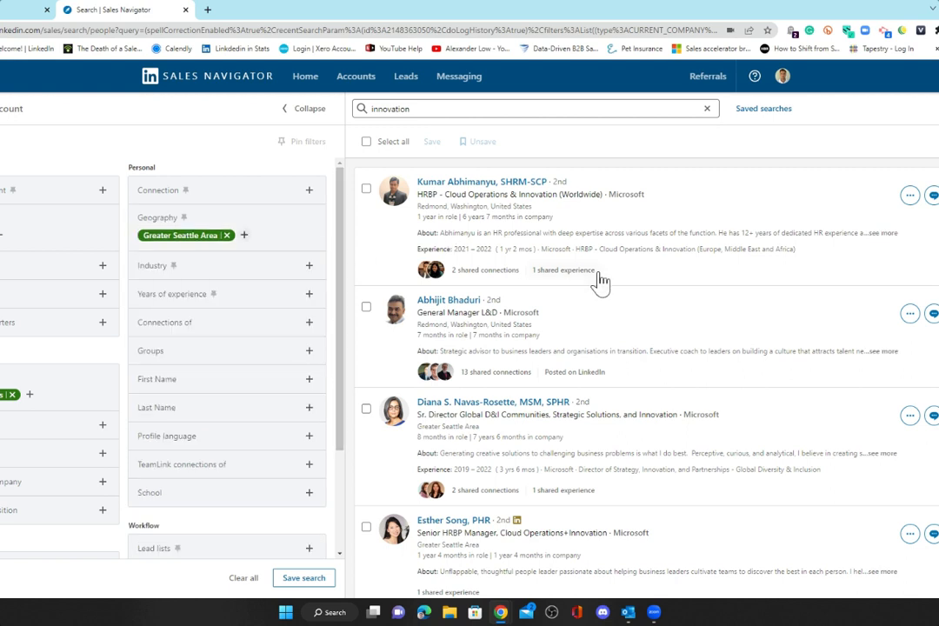
pyautogui.moveTo(102, 461)
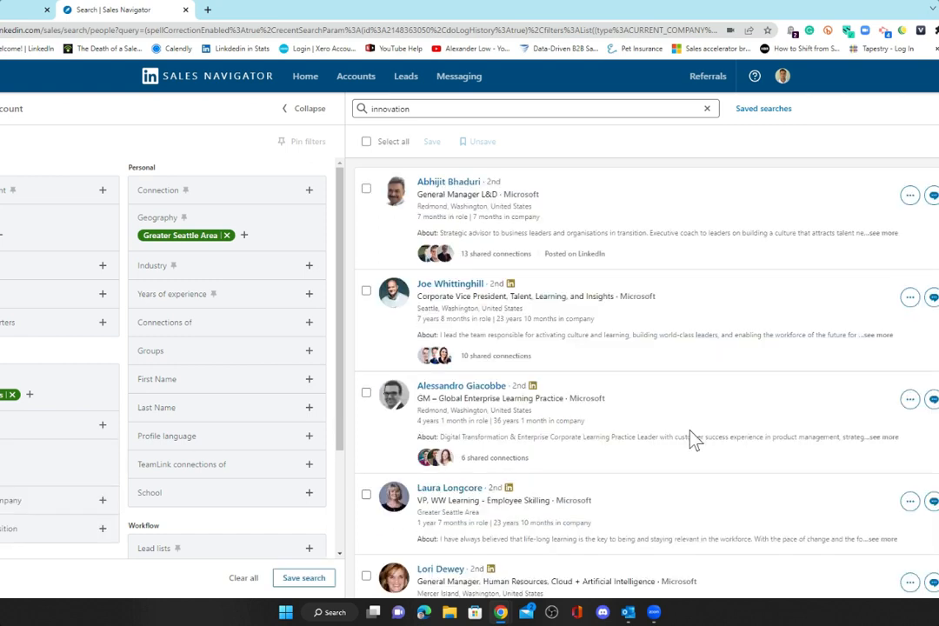
pyautogui.moveTo(700, 438)
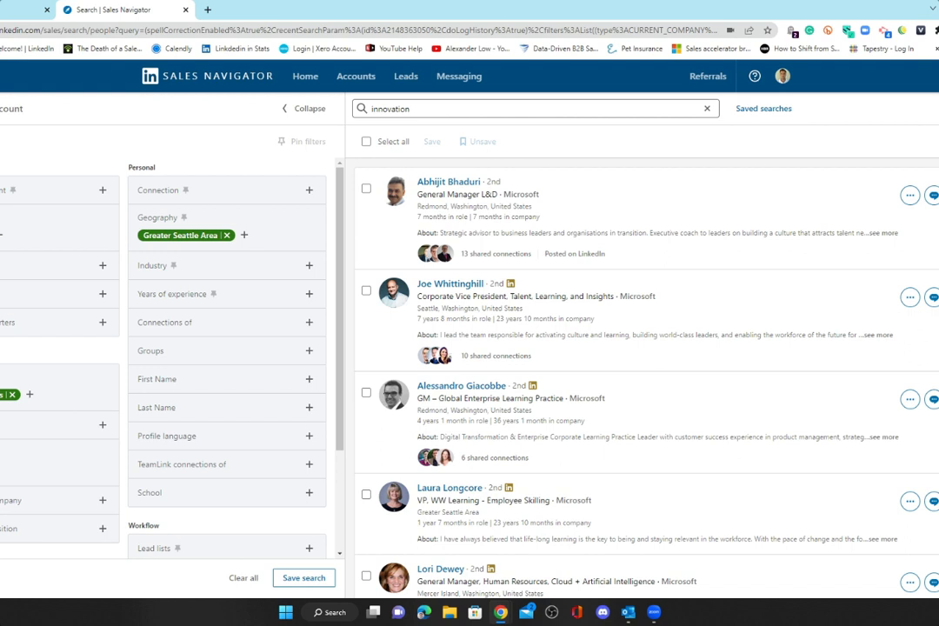
pyautogui.scroll(-3)
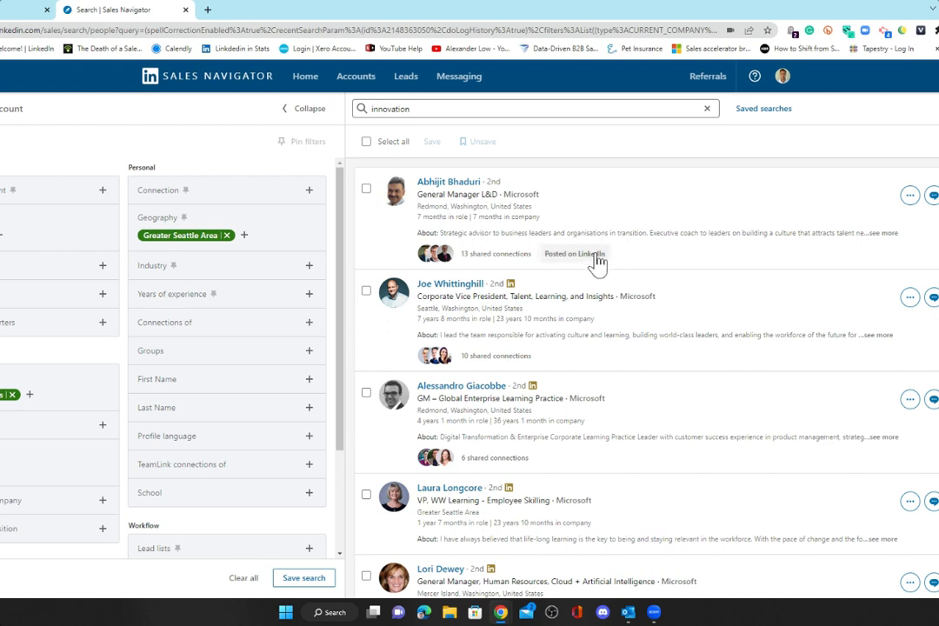
pyautogui.moveTo(658, 334)
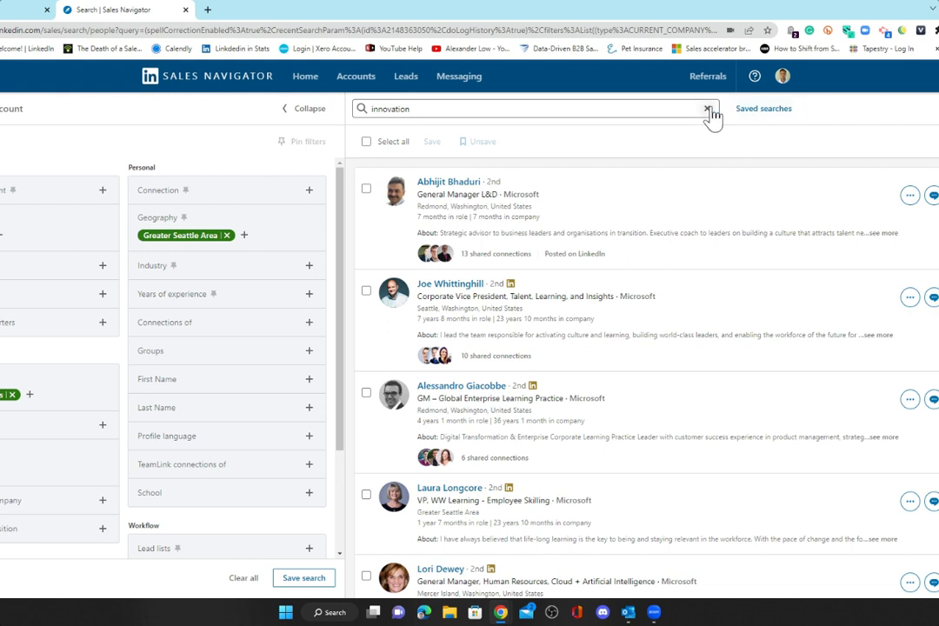
# Step: Replace the innovation keyword with 'general counsel' and review the legal counsel leads
pyautogui.click(712, 108)
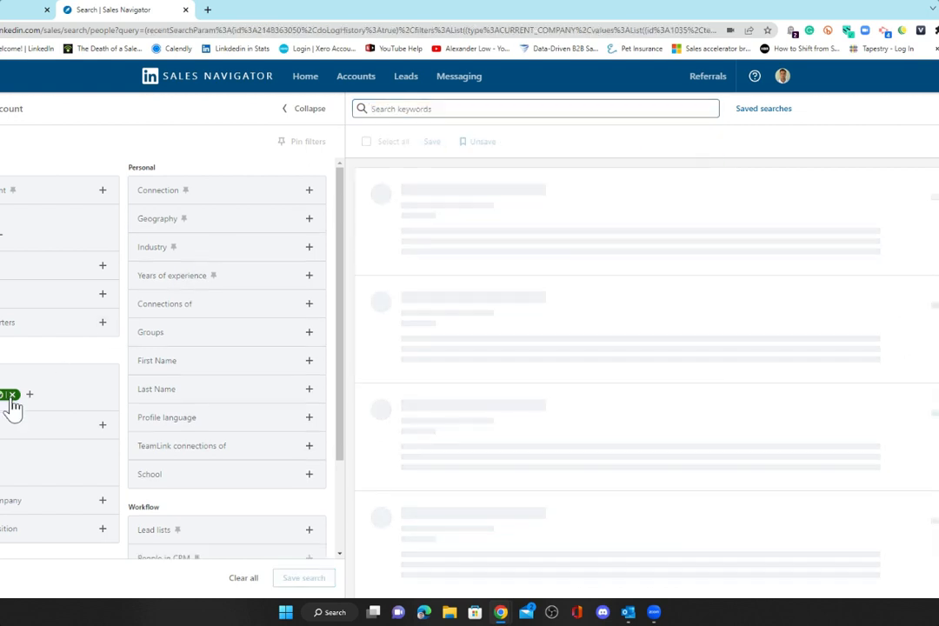
pyautogui.click(11, 395)
pyautogui.write('g')
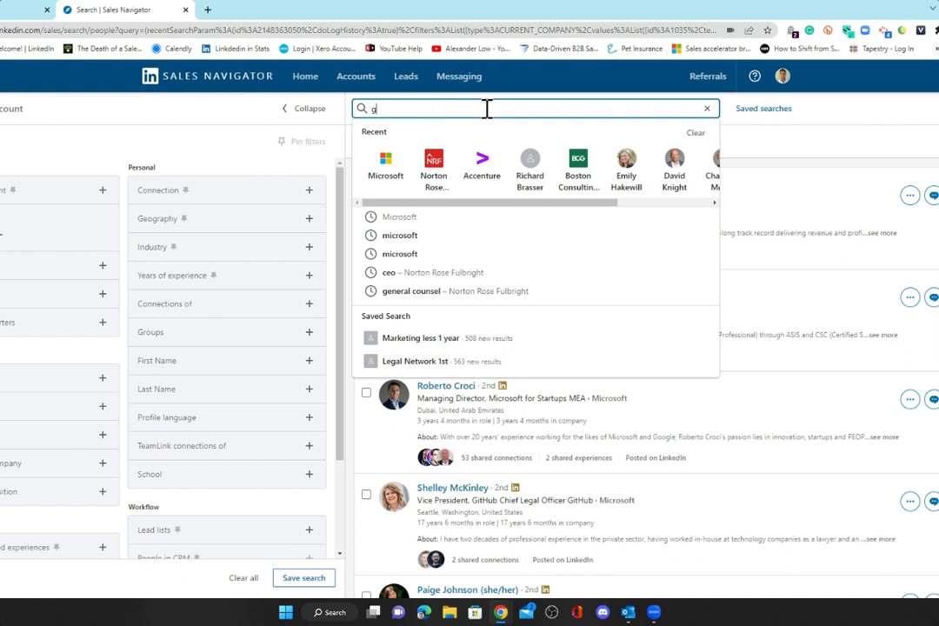
pyautogui.write('eneral counsel')
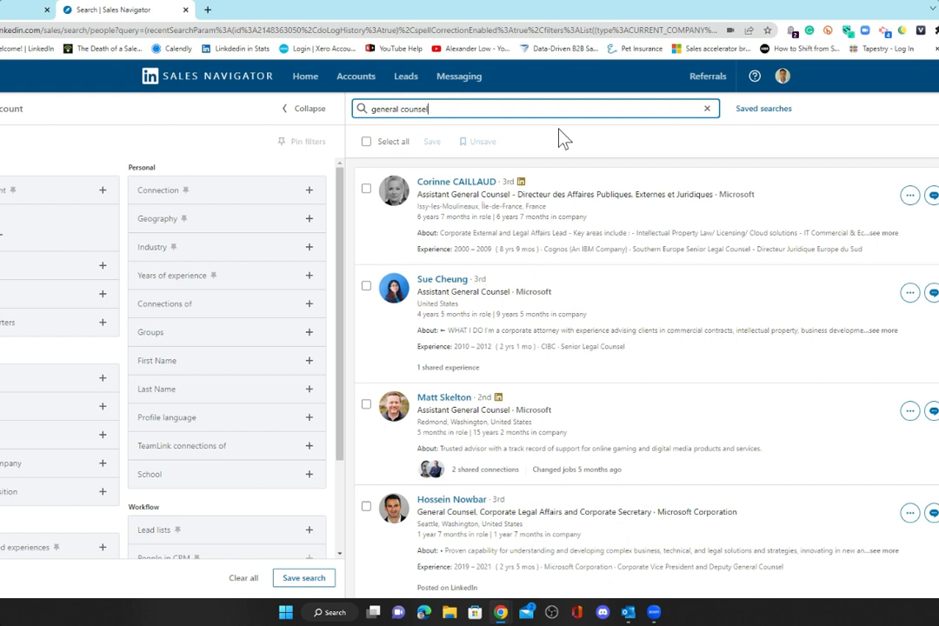
pyautogui.moveTo(683, 174)
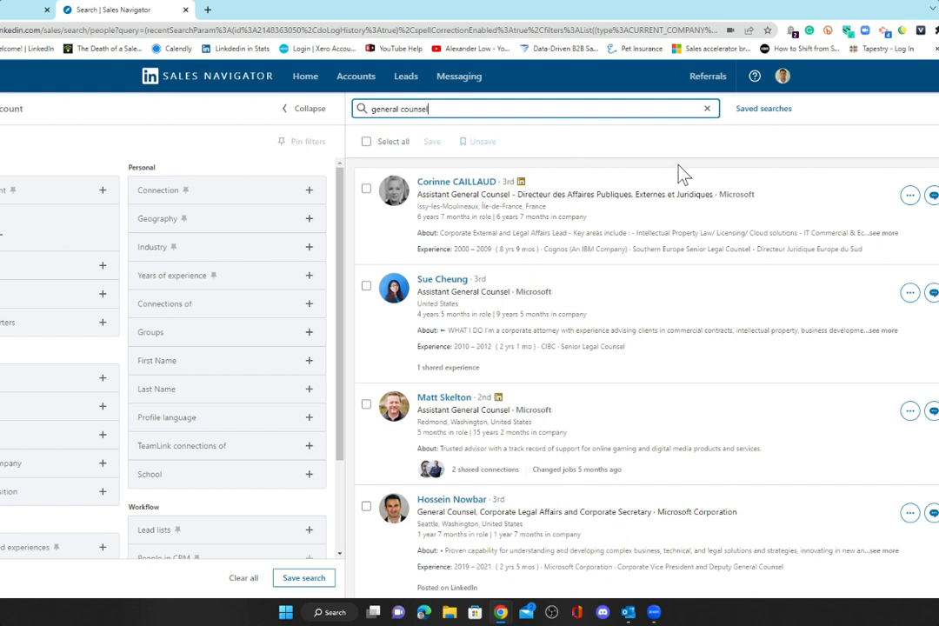
pyautogui.moveTo(205, 435)
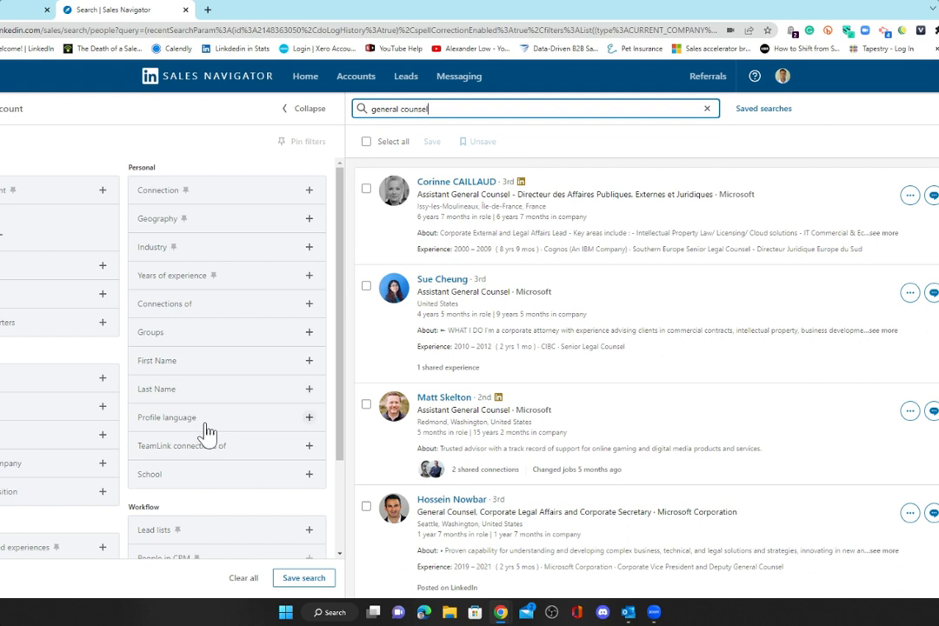
pyautogui.scroll(-3)
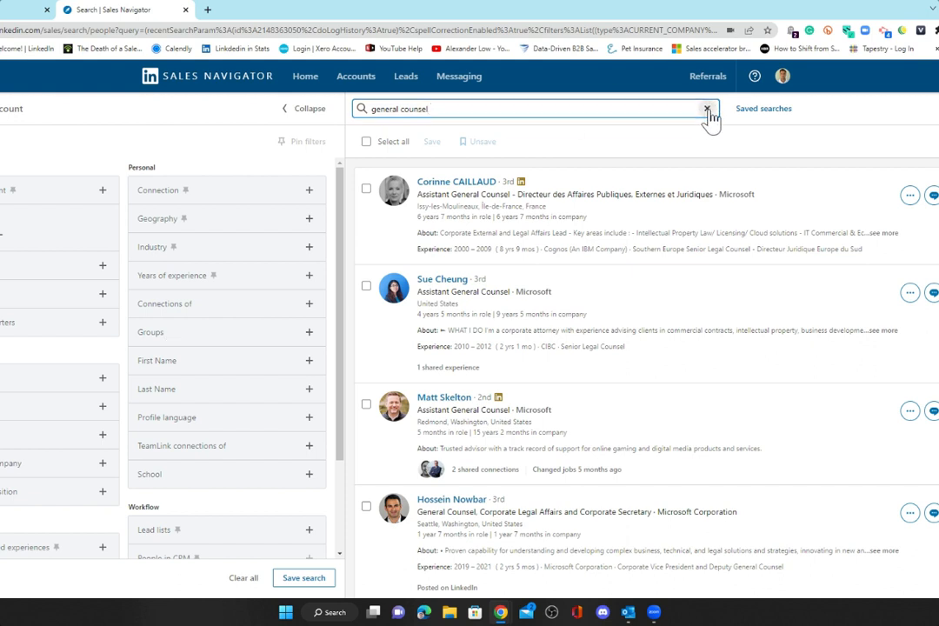
# Step: Clear the general counsel keyword and include Accenture as a past company
pyautogui.click(708, 108)
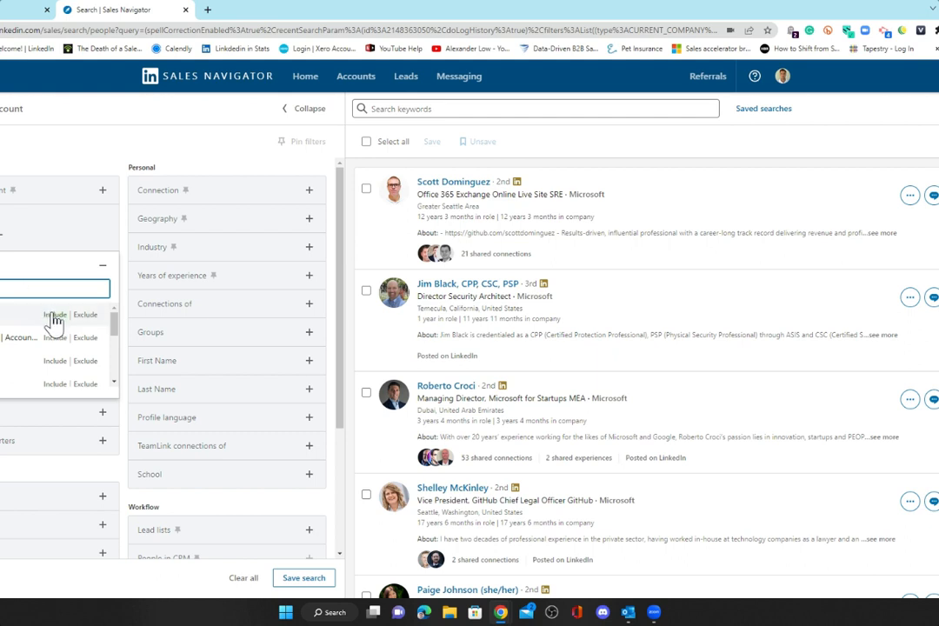
pyautogui.click(56, 315)
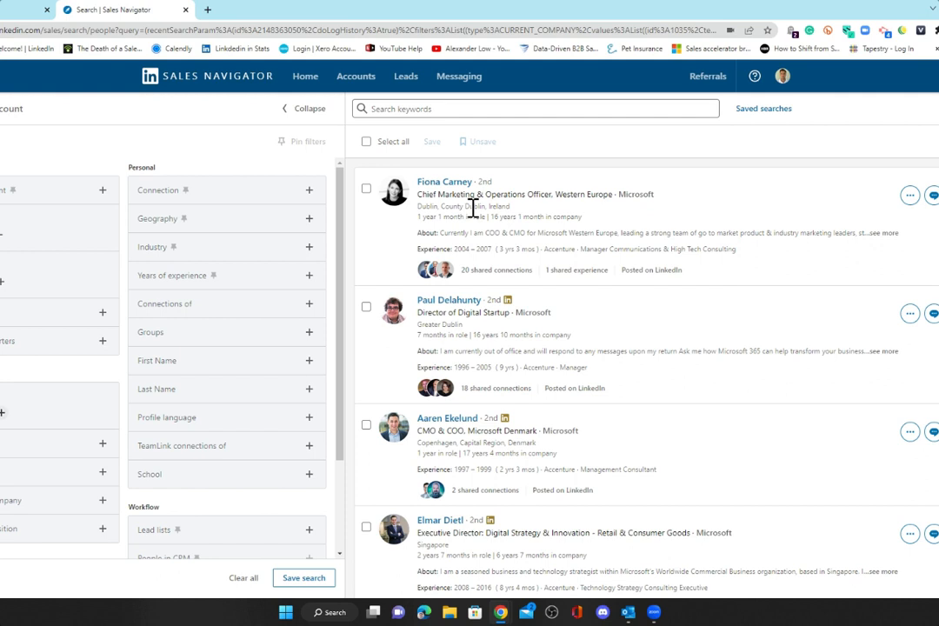
pyautogui.moveTo(487, 254)
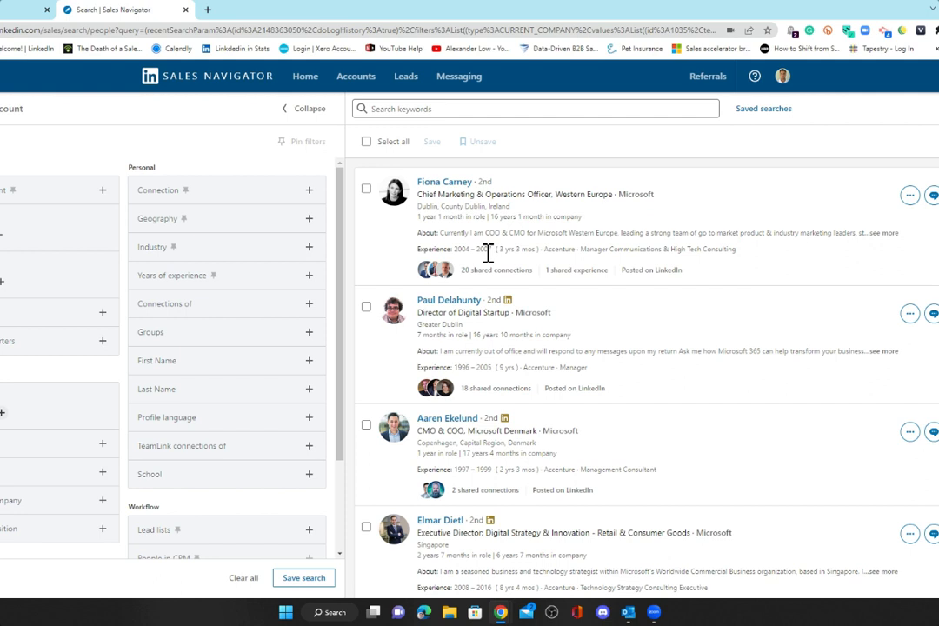
pyautogui.moveTo(494, 277)
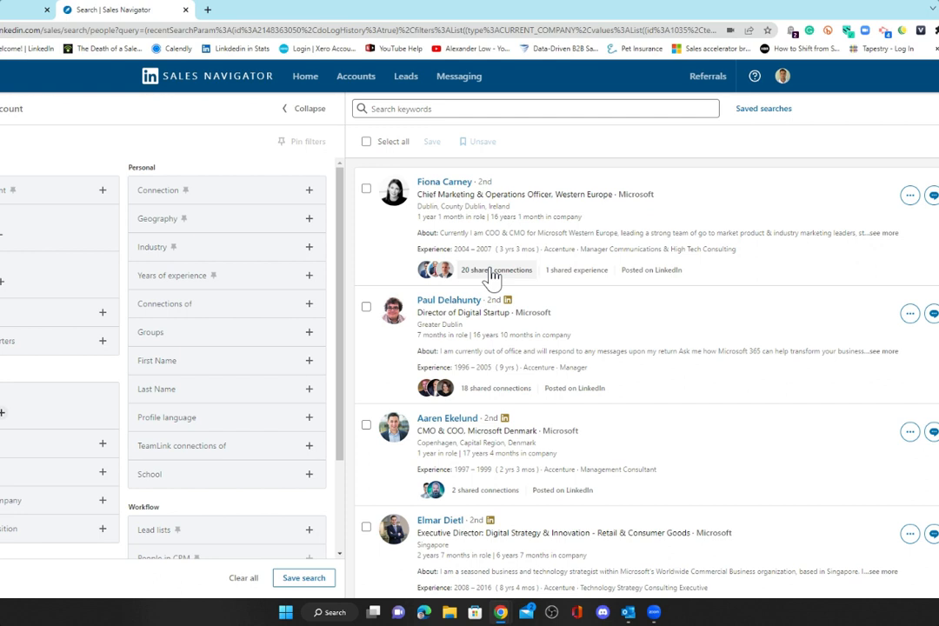
pyautogui.moveTo(567, 294)
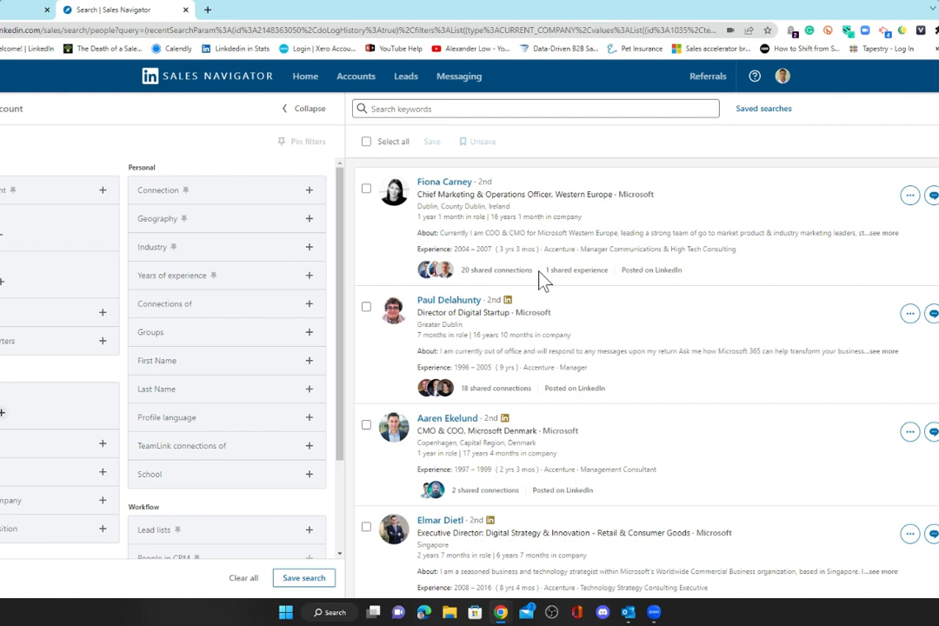
pyautogui.moveTo(657, 250)
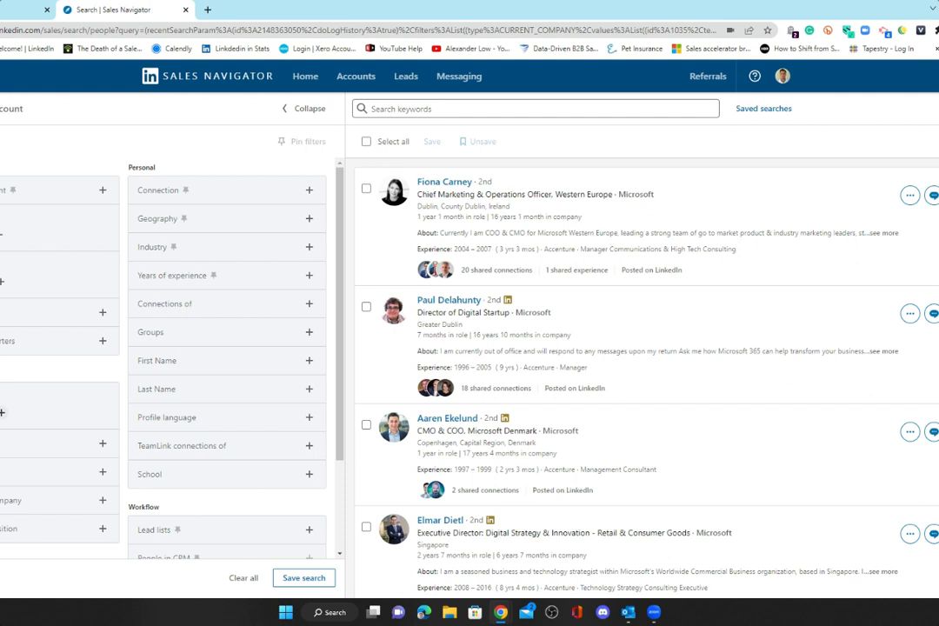
pyautogui.moveTo(903, 419)
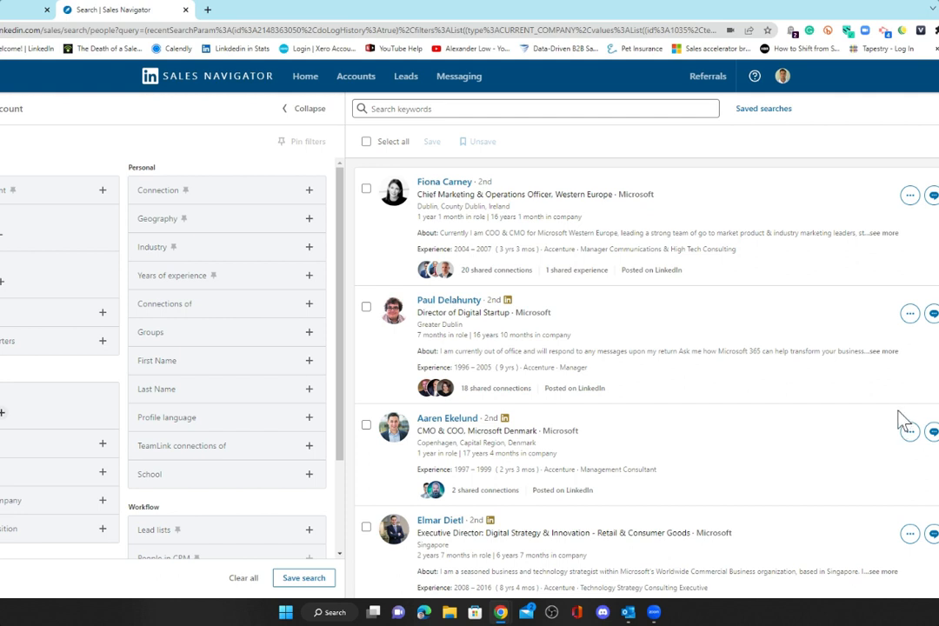
pyautogui.moveTo(901, 417)
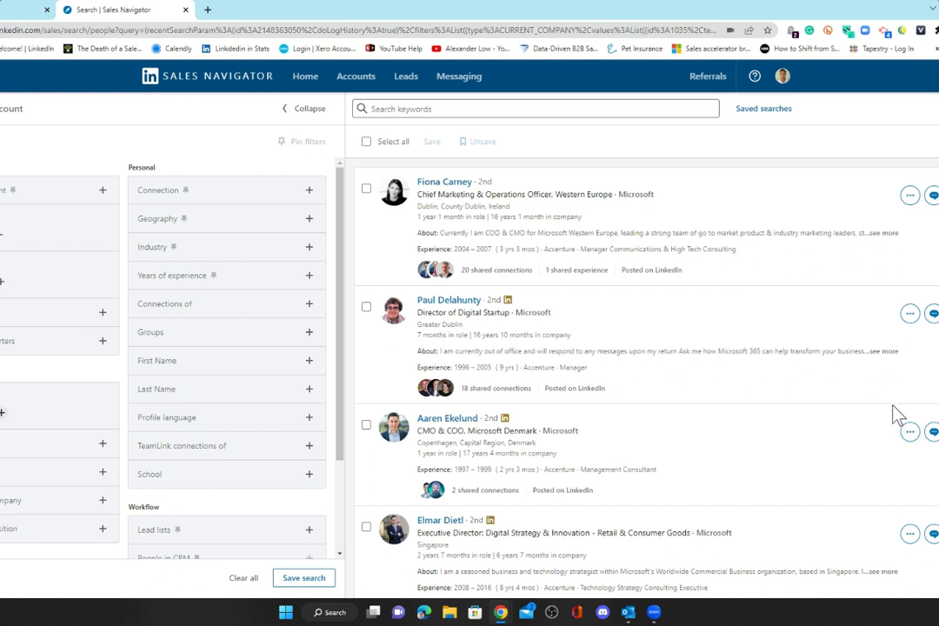
pyautogui.moveTo(817, 374)
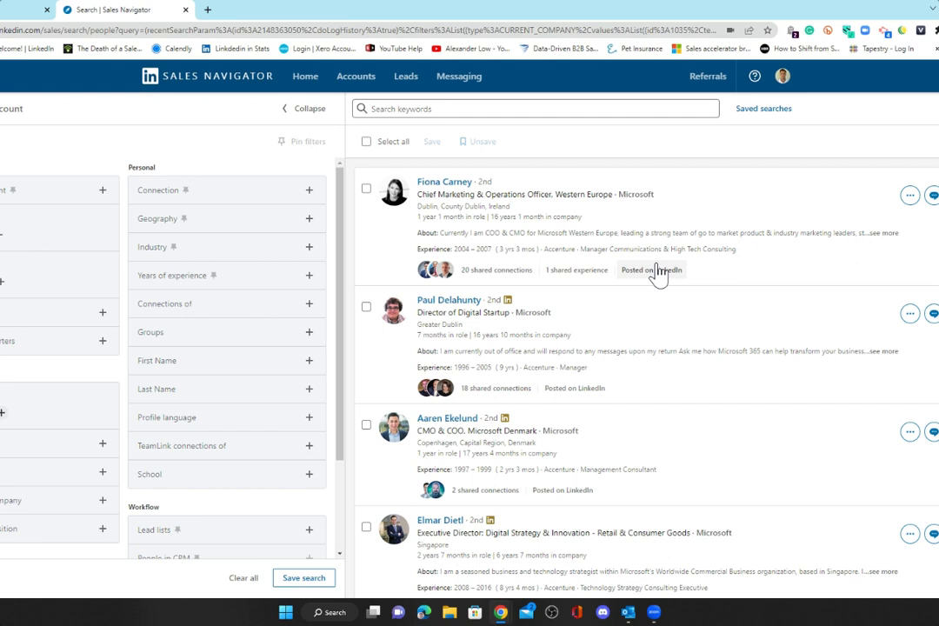
pyautogui.moveTo(734, 285)
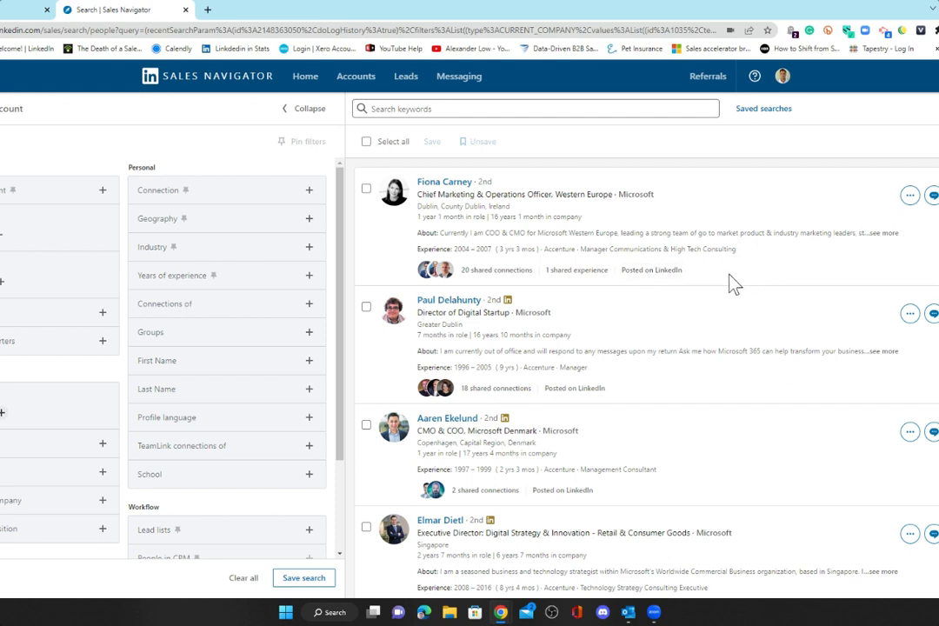
pyautogui.moveTo(480, 479)
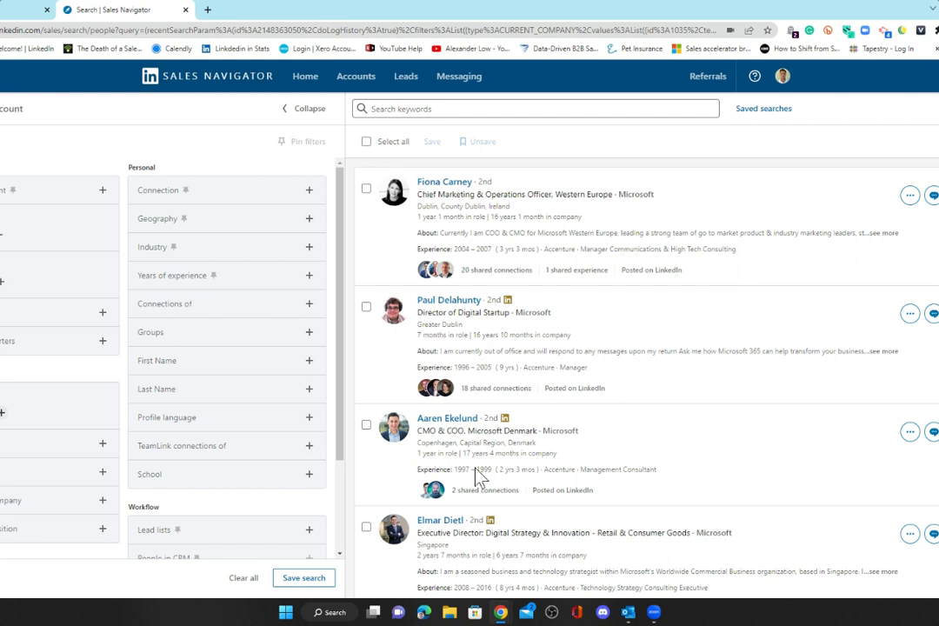
pyautogui.moveTo(303, 577)
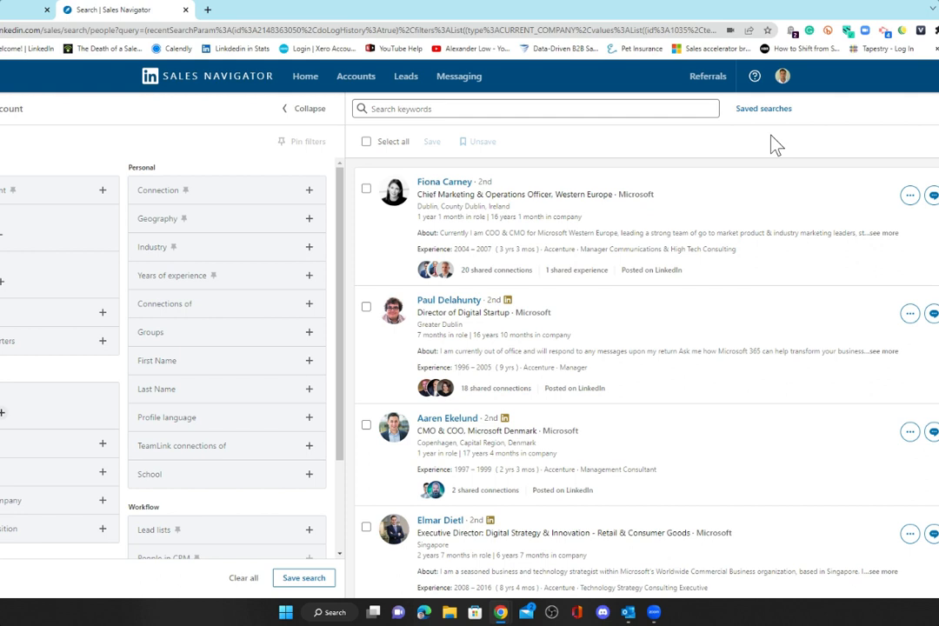
pyautogui.moveTo(129, 194)
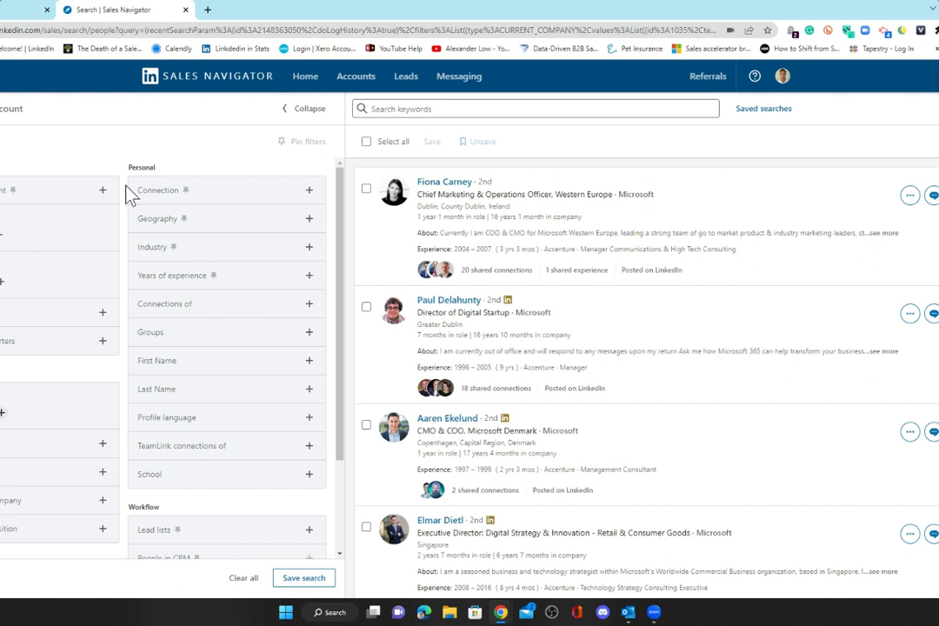
pyautogui.moveTo(576, 184)
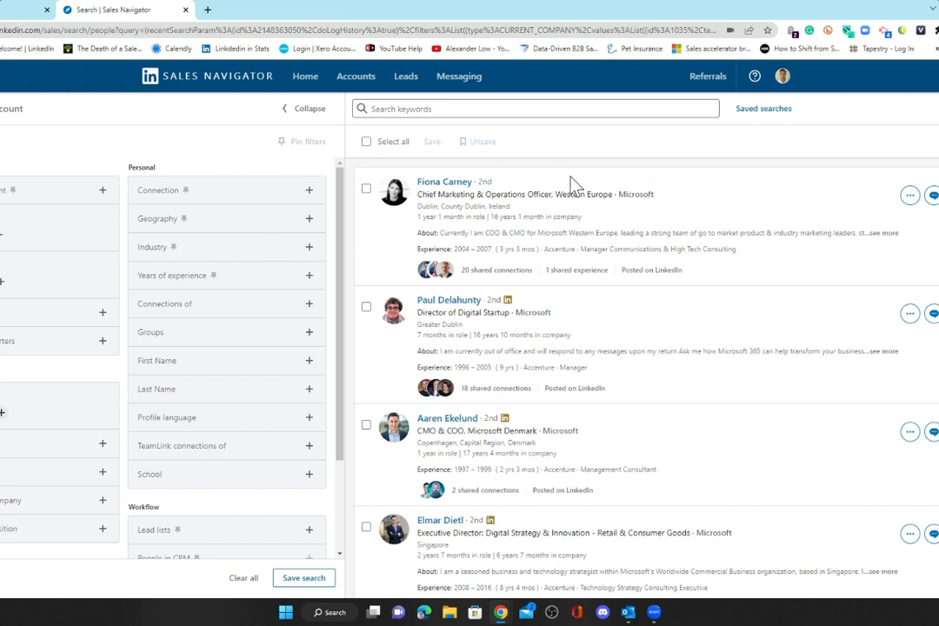
pyautogui.moveTo(577, 212)
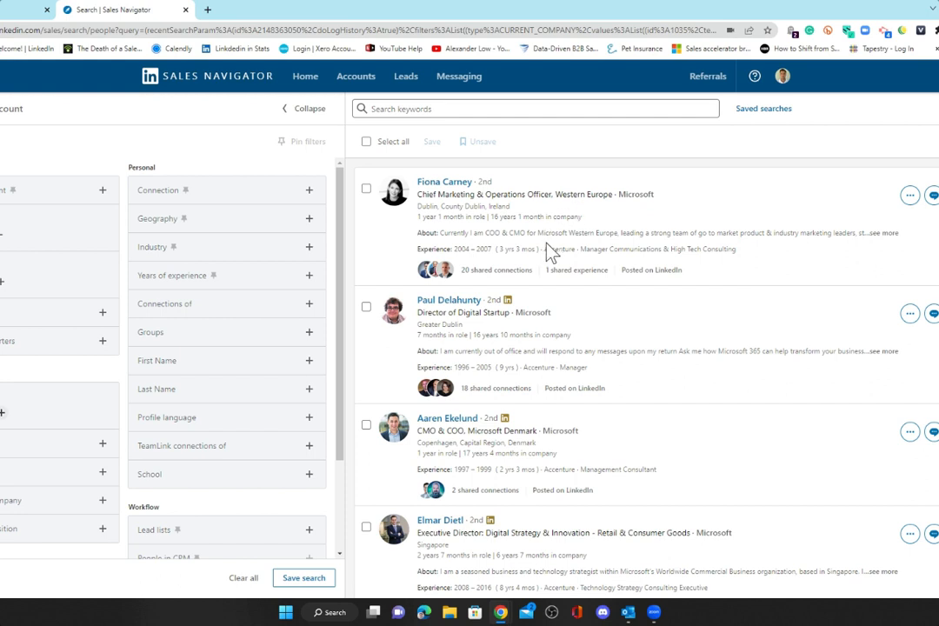
pyautogui.moveTo(635, 247)
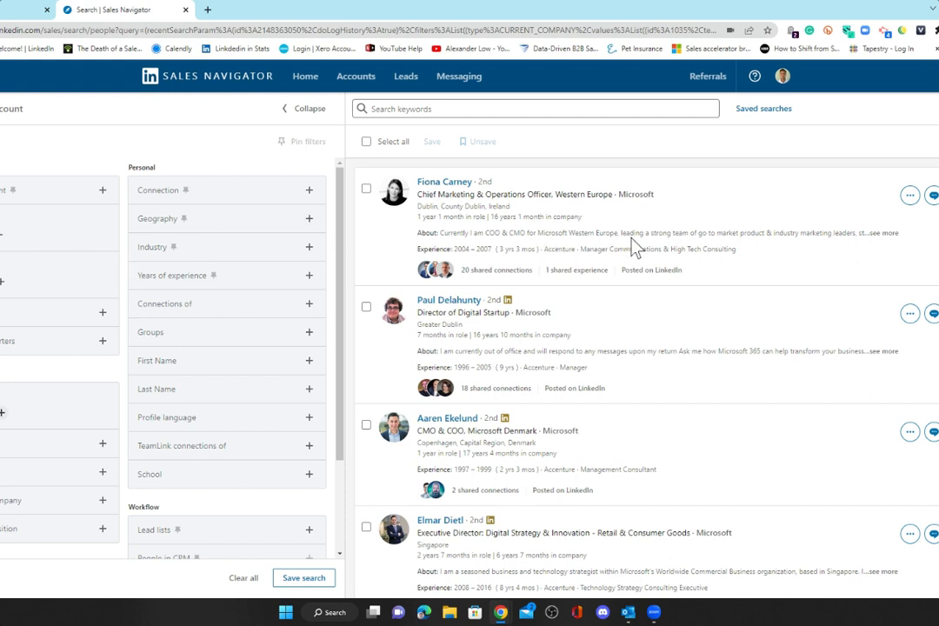